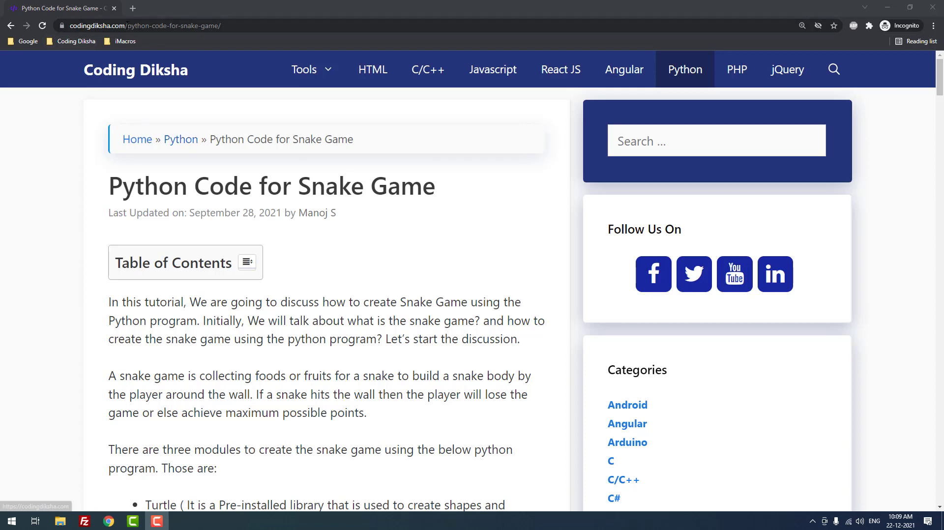
Step: Keep the Coding Diksha 'Python Code for Snake Game' article in view in Chrome
left_click(151, 25)
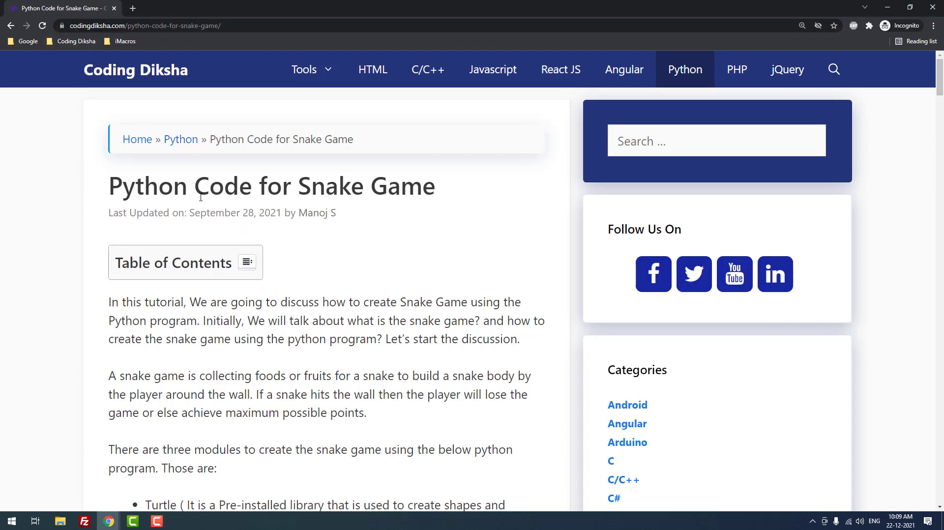
mouse_move(250, 215)
type("vis")
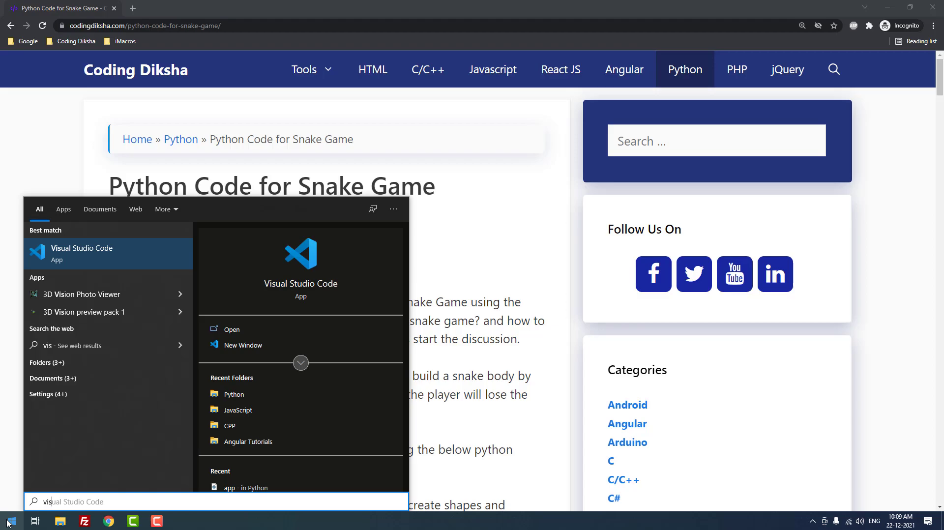
Step: Launch VS Code and open the Music\Python folder as the workspace
left_click(83, 248)
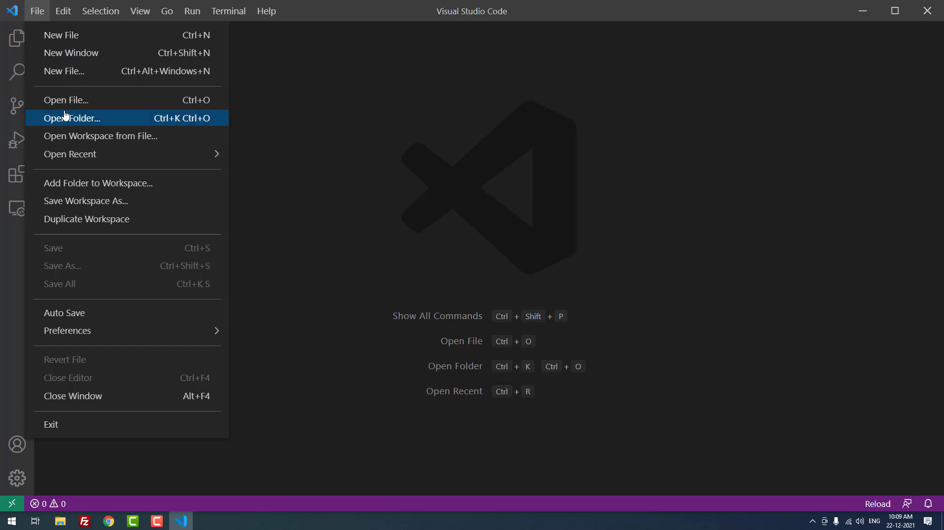
left_click(73, 118)
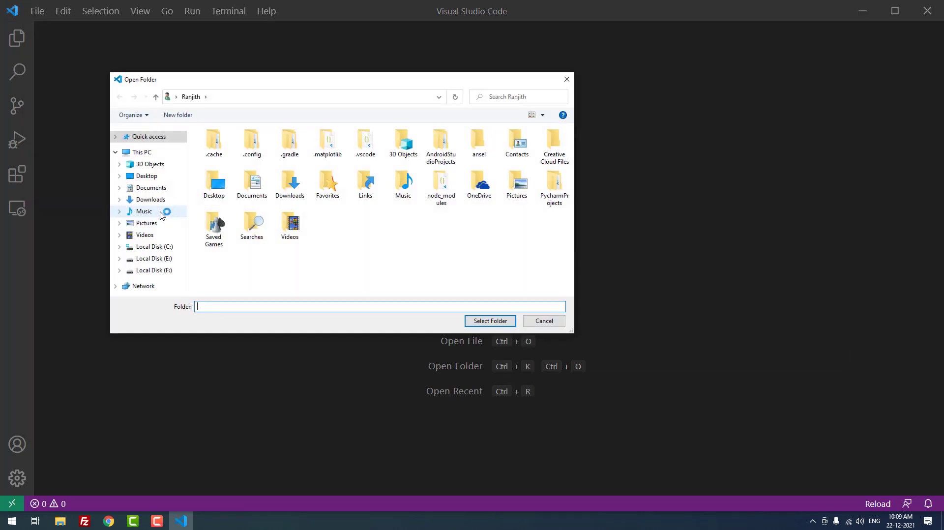
type("Python")
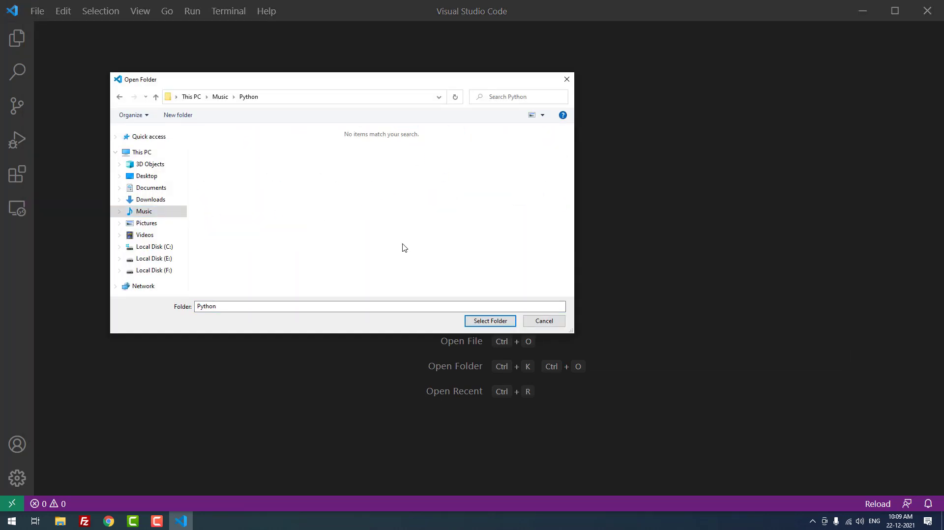
left_click(489, 321)
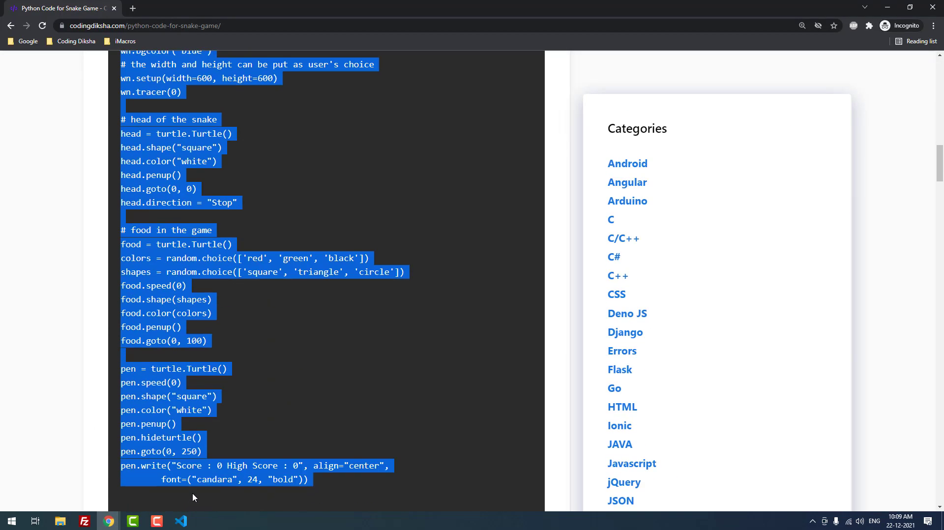
Step: Scroll the article to the end of the snake code at wn.mainloop() to copy it
scroll("down", 3)
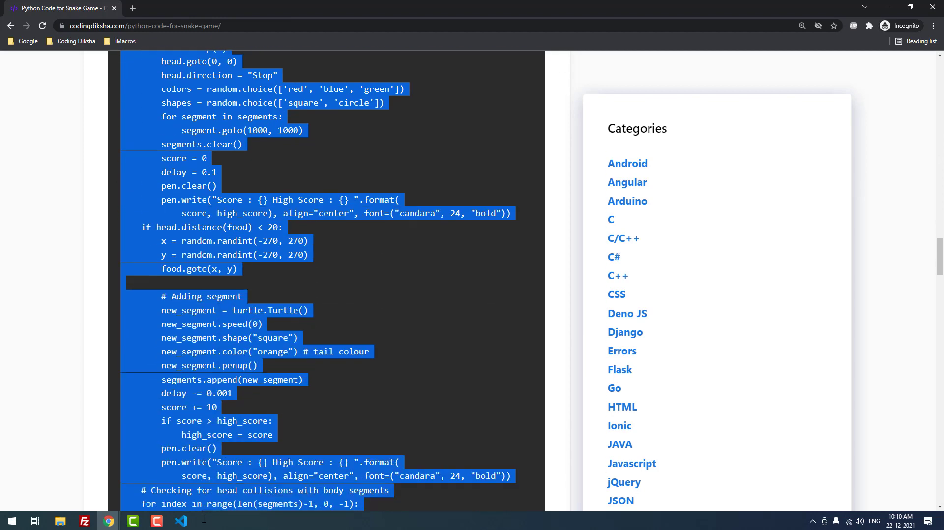
scroll("down", 3)
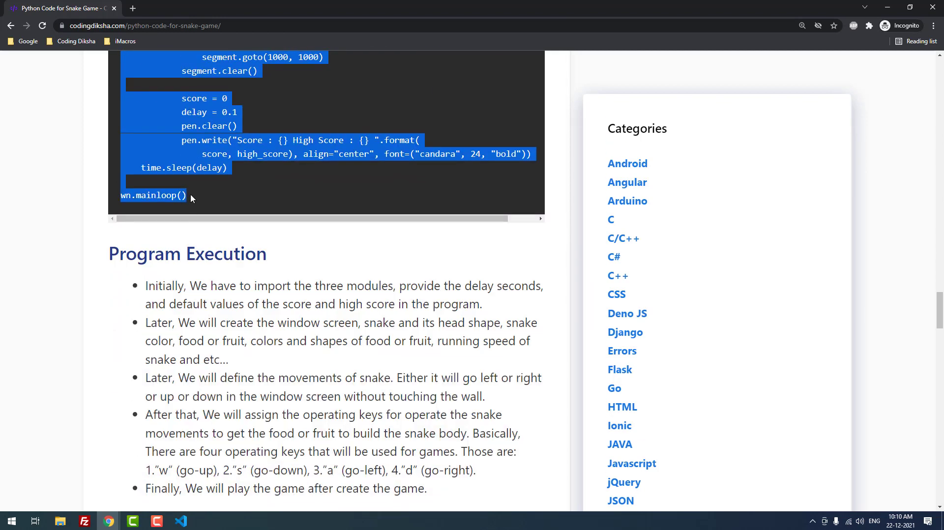
left_click(180, 520)
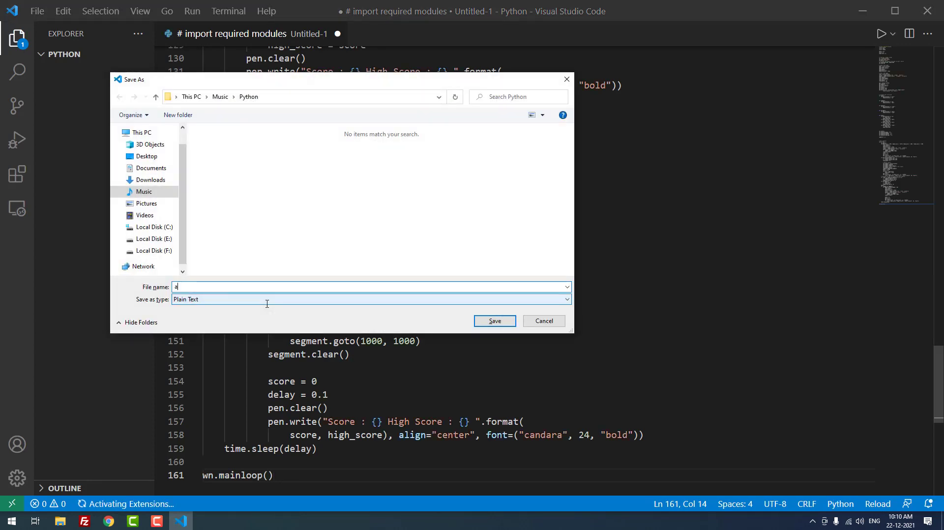
Step: Choose the Python file type and save the new file as app.py
left_click(494, 321)
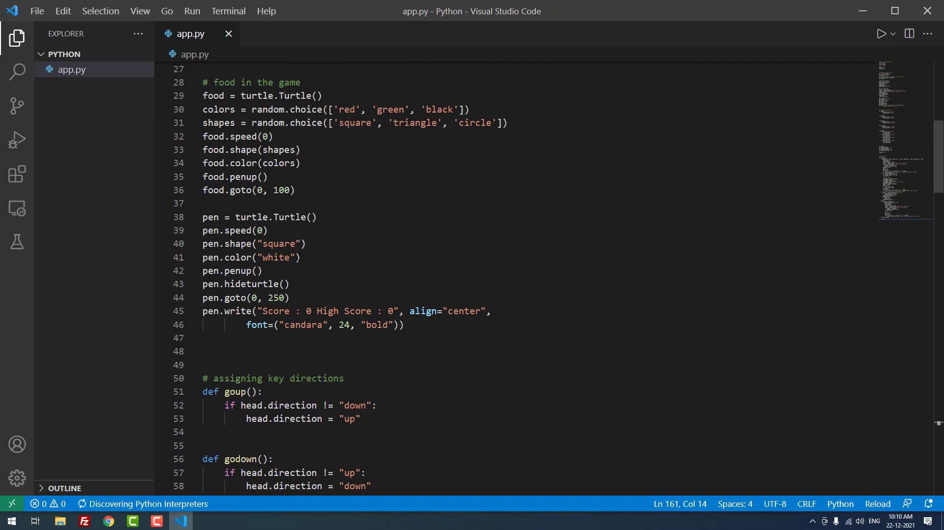
mouse_move(107, 521)
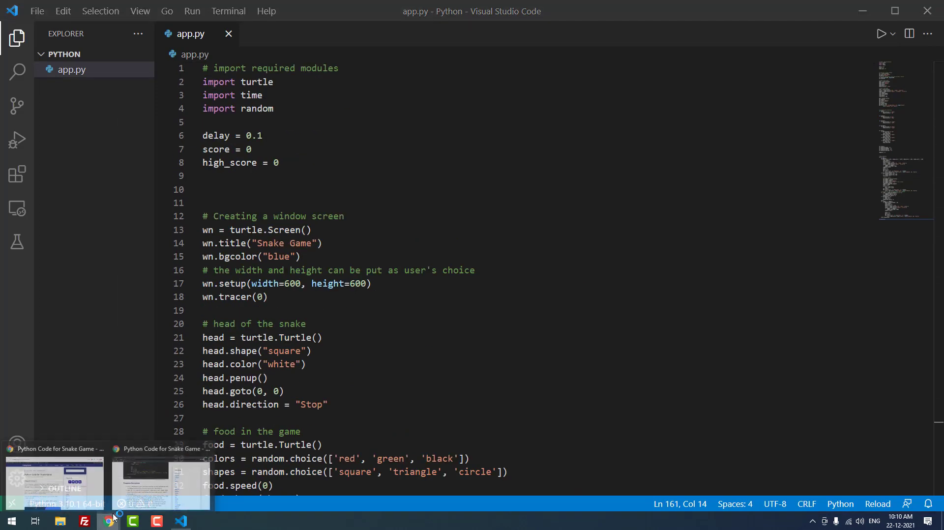
left_click(107, 521)
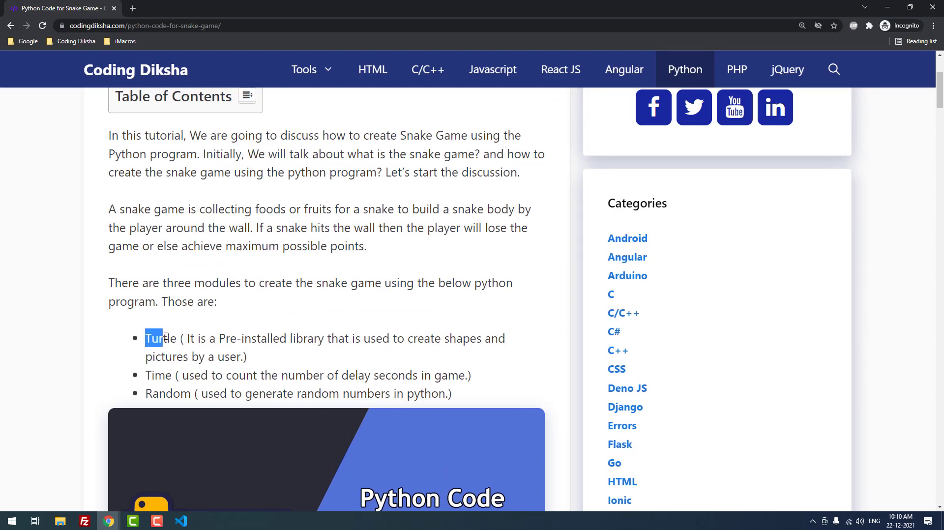
double_click(160, 338)
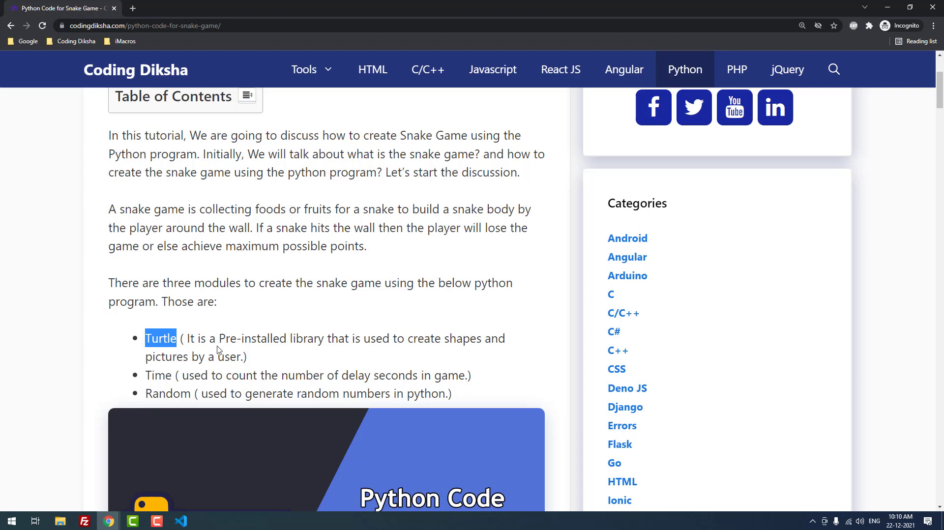
mouse_move(221, 336)
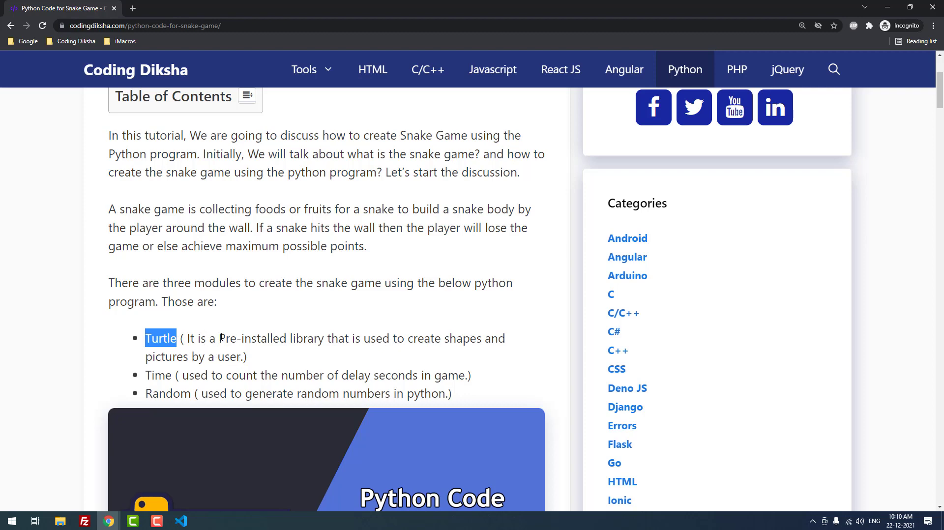
scroll("down", 3)
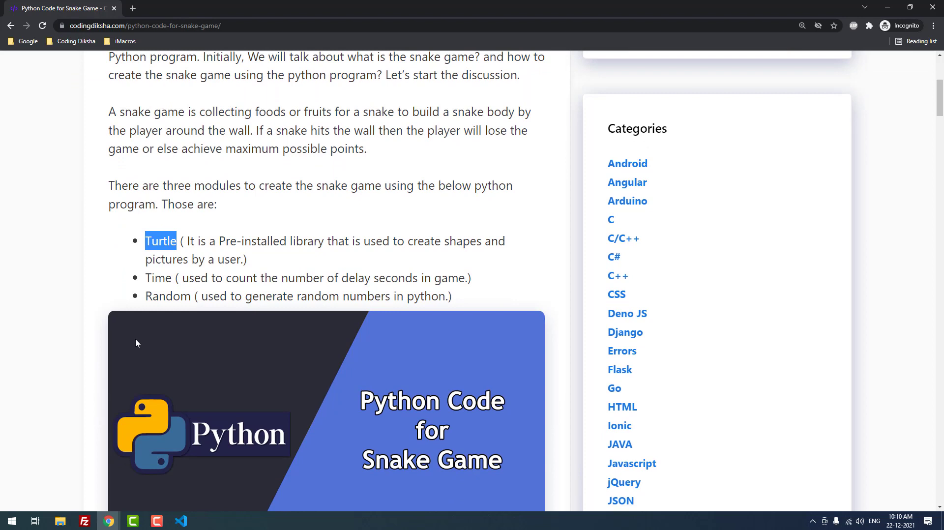
double_click(158, 277)
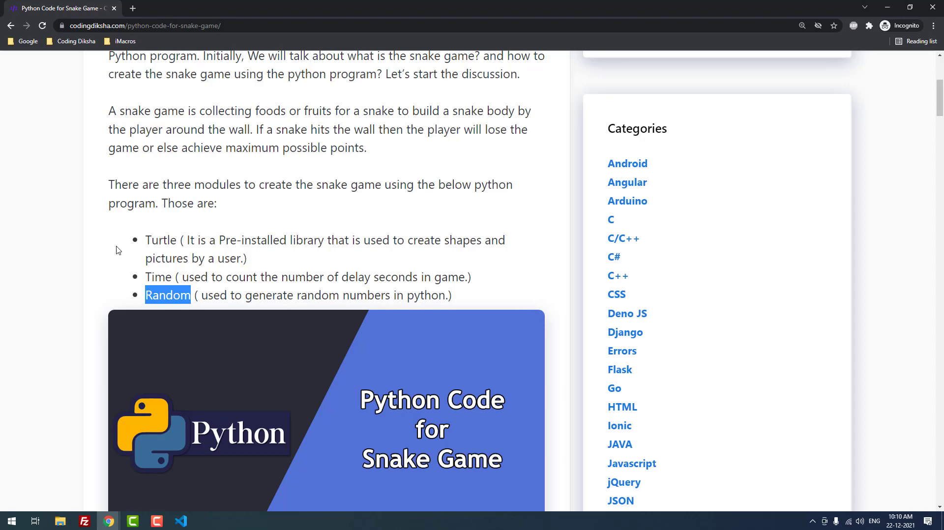
scroll("down", 3)
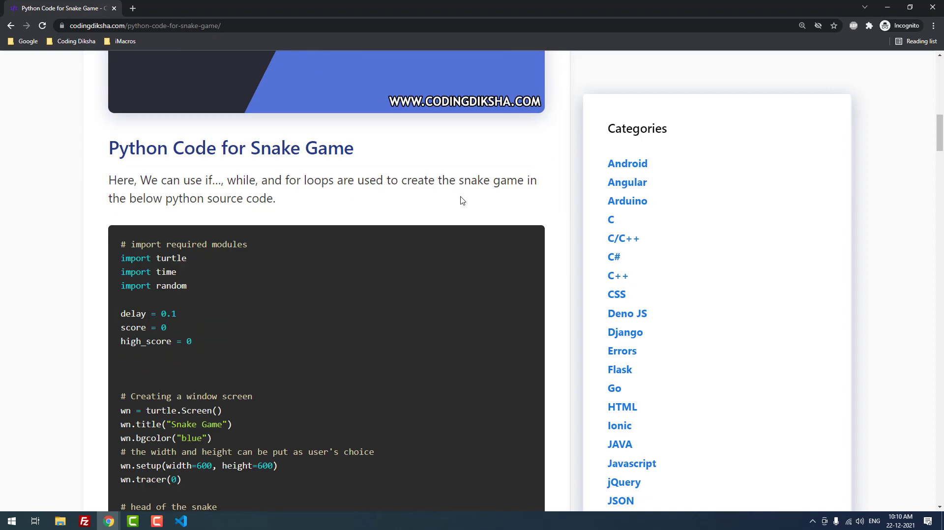
scroll("down", 3)
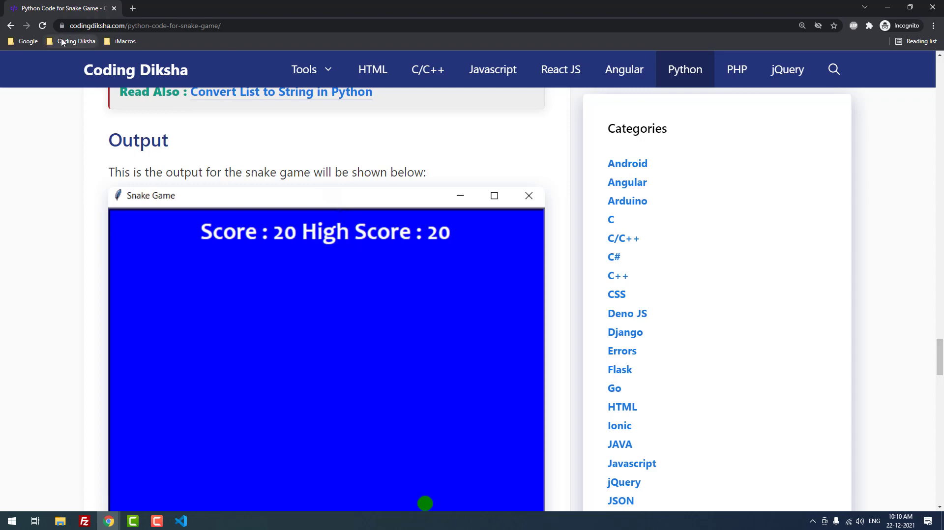
scroll("down", 3)
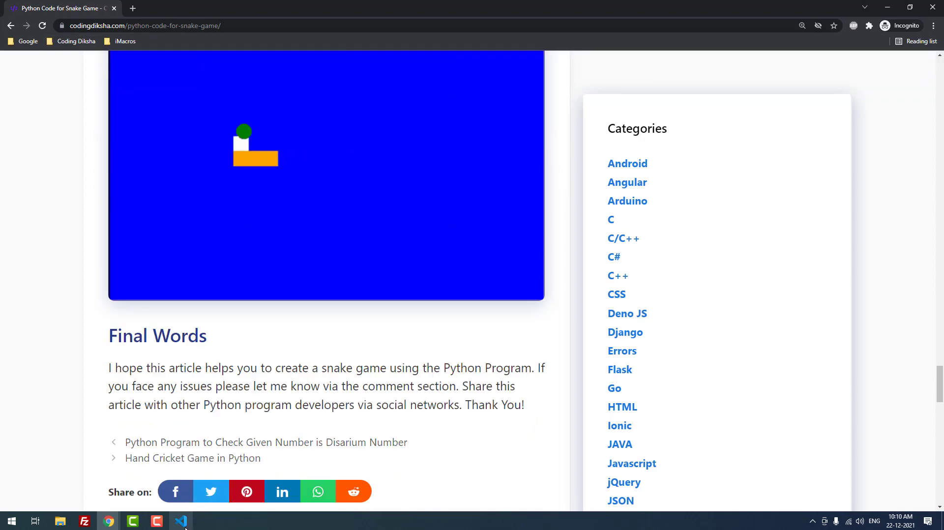
left_click(180, 520)
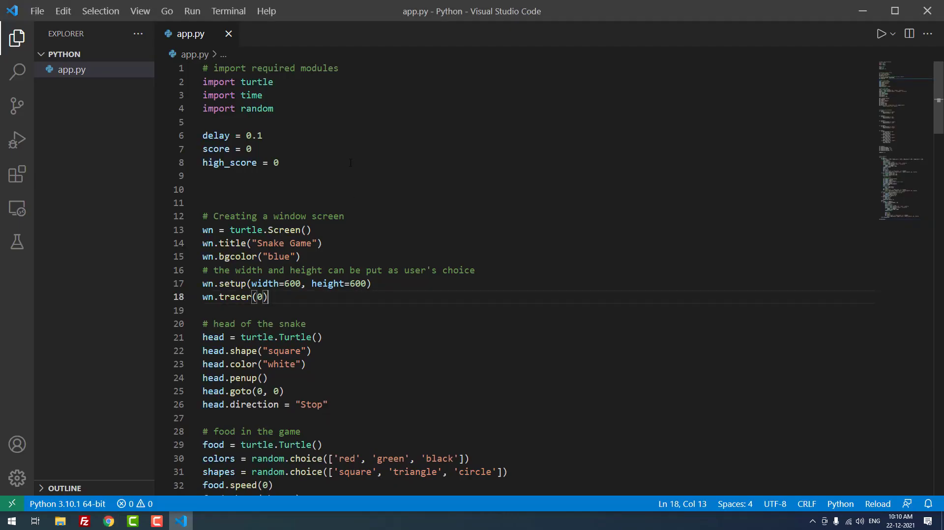
Step: Open a new terminal from the Terminal menu and run python app.py
left_click(228, 11)
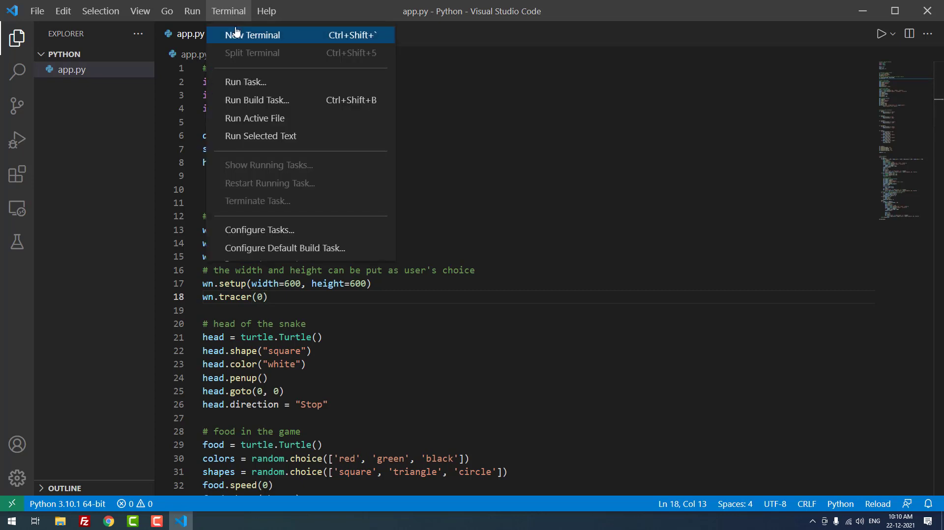
left_click(255, 35)
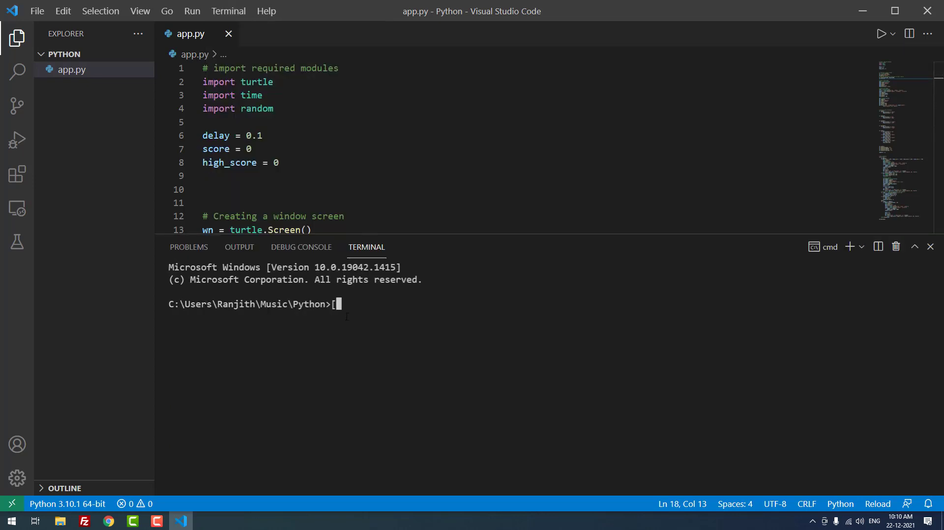
type("pyt")
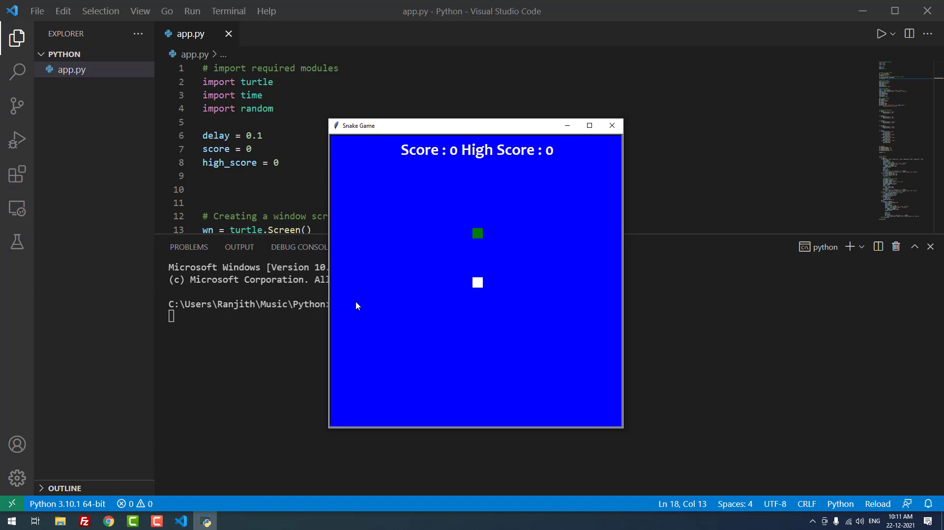
Step: Move and resize the Snake Game window, play to high score 10, then maximize it
left_click_drag(477, 126, 306, 127)
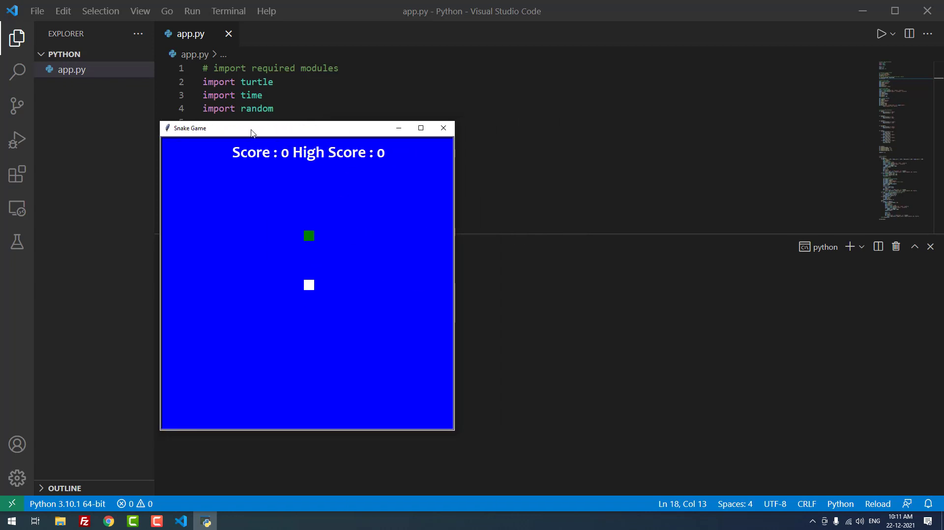
left_click(420, 127)
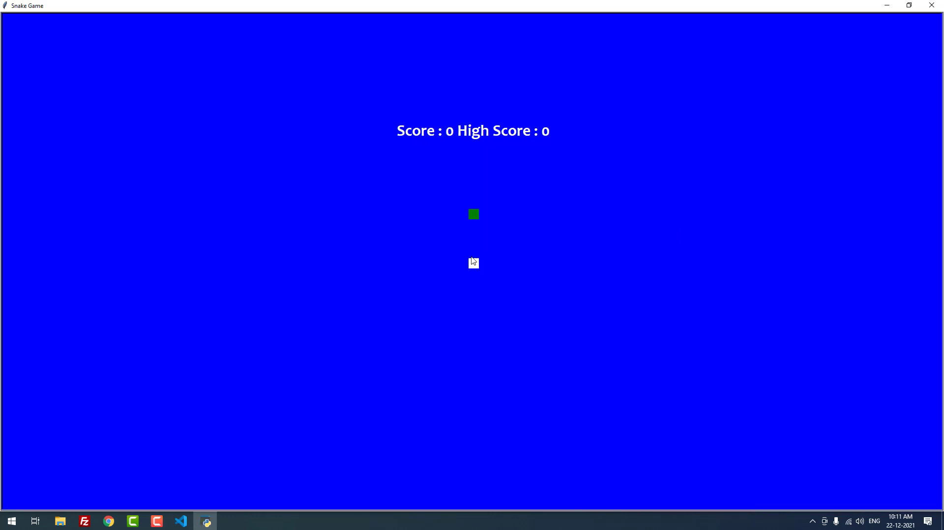
mouse_move(470, 227)
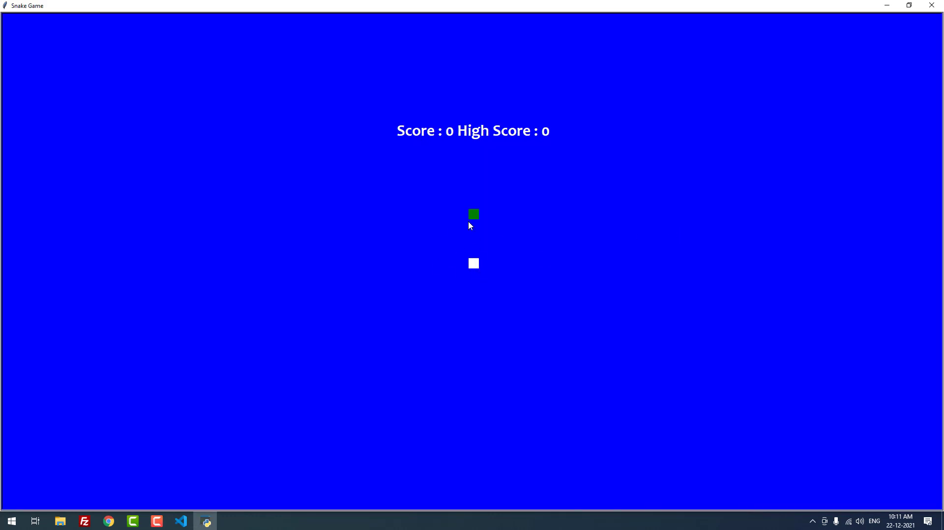
mouse_move(463, 235)
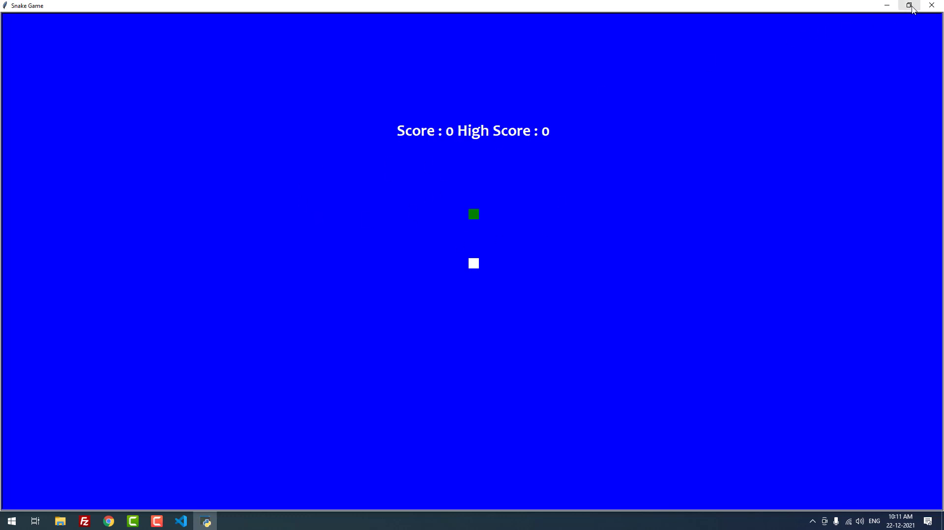
left_click(908, 5)
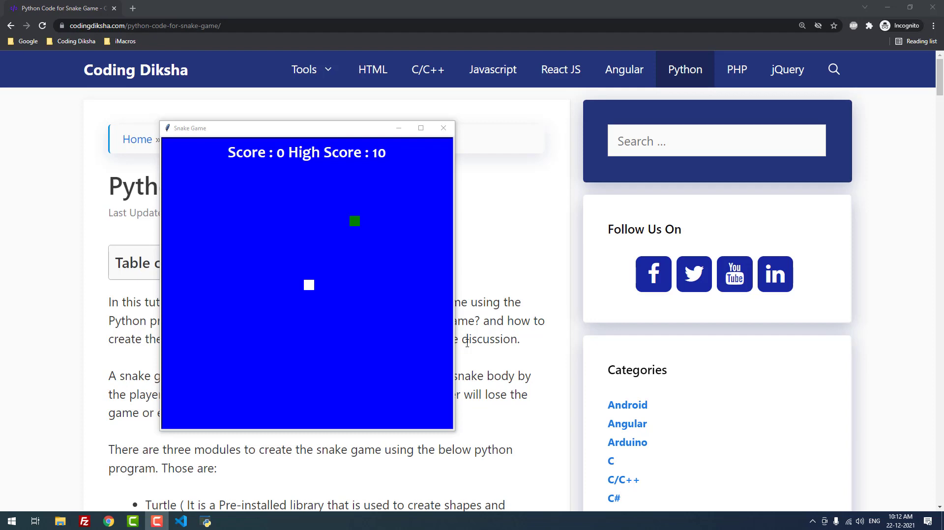
mouse_move(362, 275)
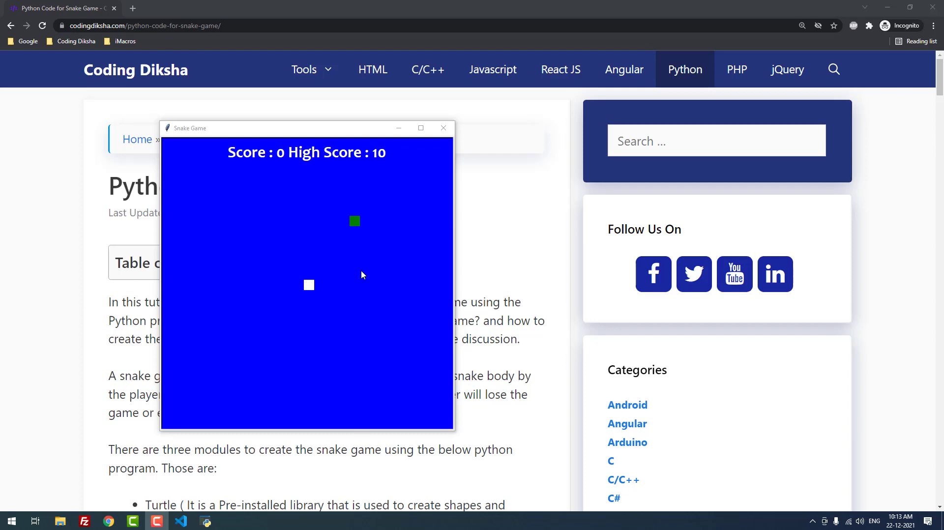
left_click(421, 127)
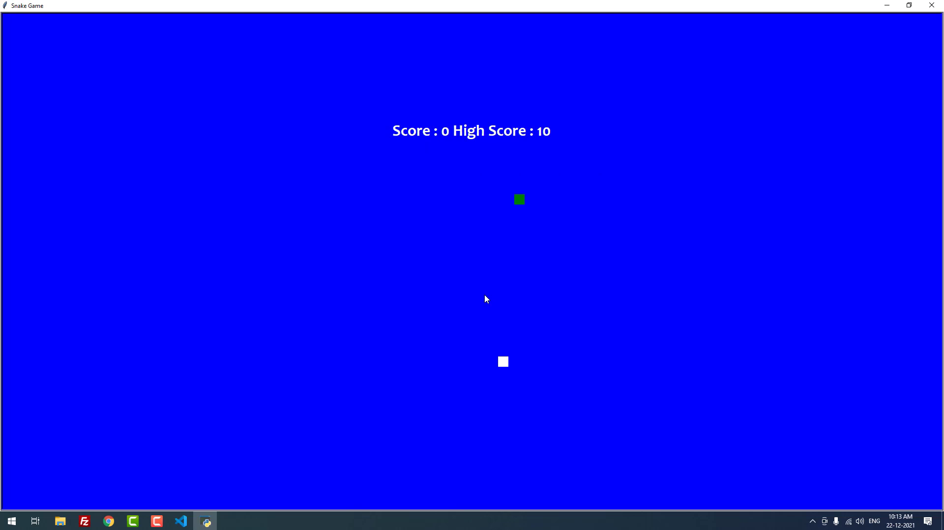
Step: Steer the snake with the arrow keys to high score 30, then close the game
key("right")
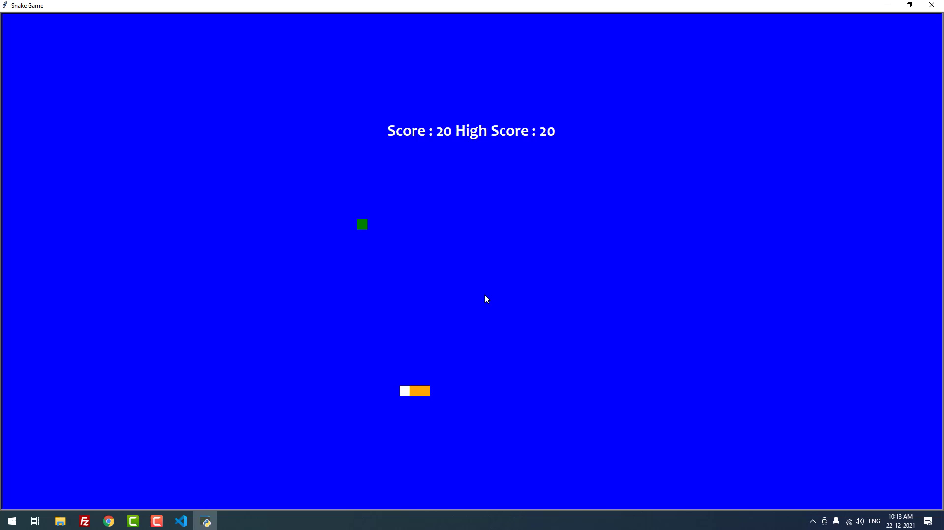
key("up")
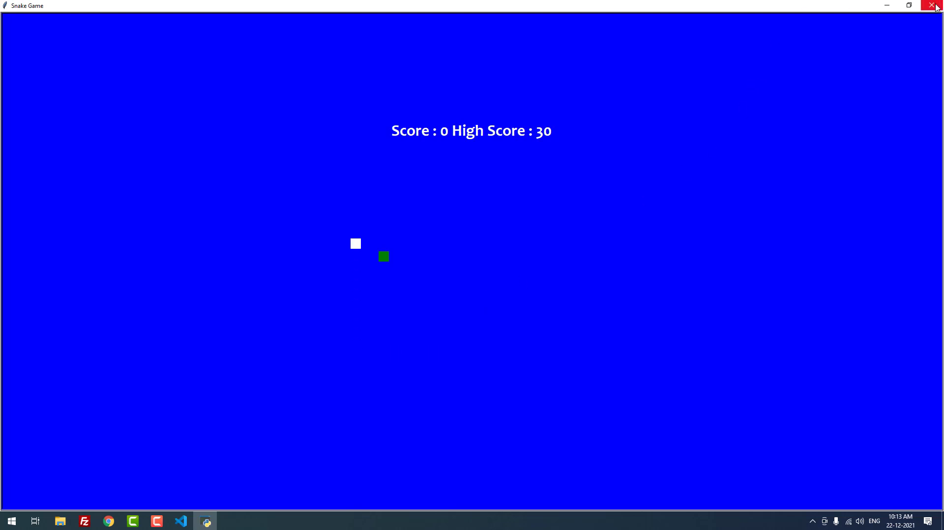
left_click(937, 5)
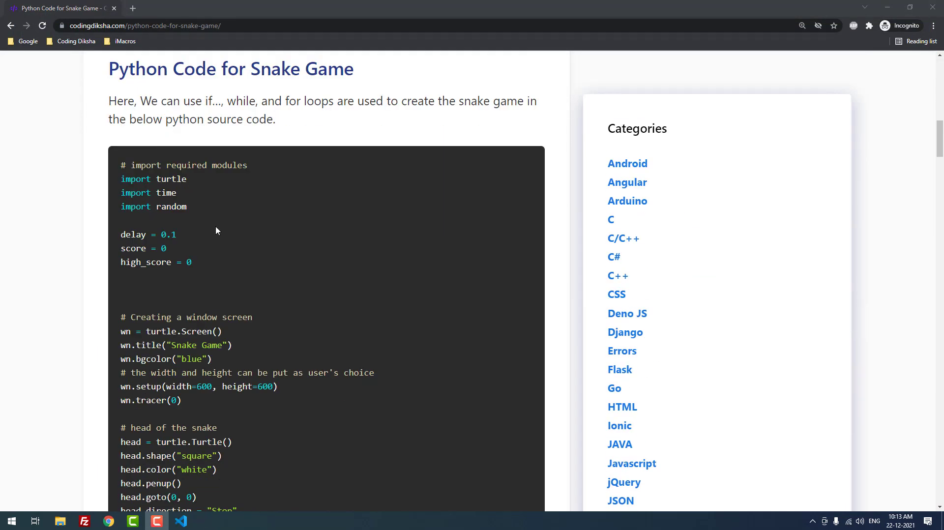
Step: Return to app.py in VS Code and highlight the turtle import on line 2
left_click(180, 521)
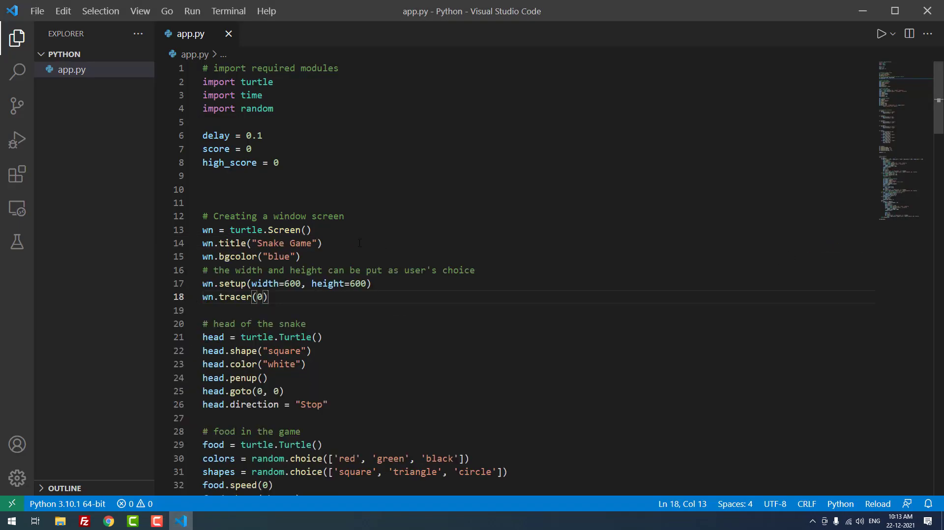
left_click_drag(202, 82, 273, 108)
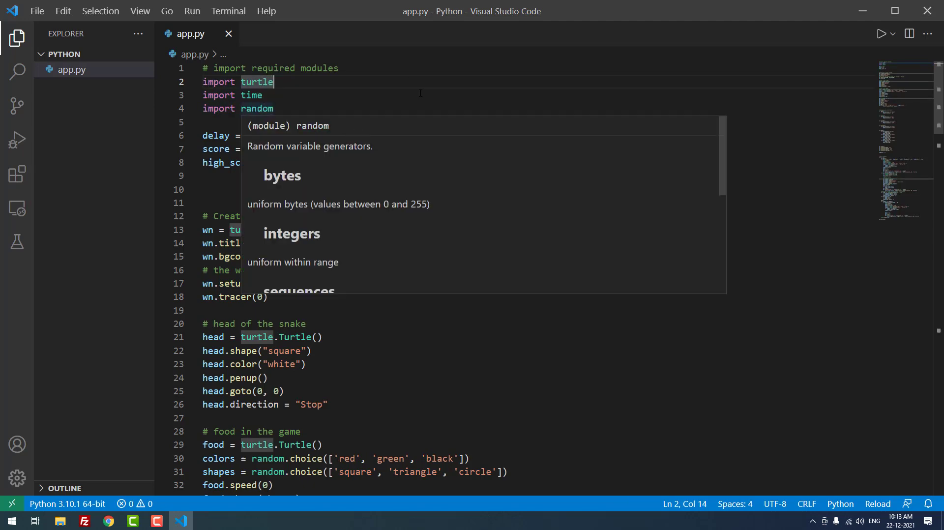
left_click(203, 175)
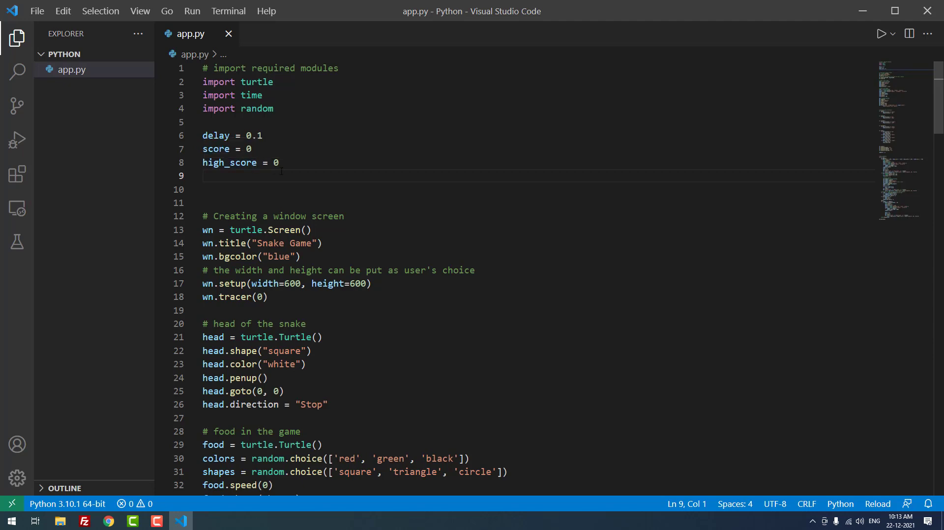
scroll("down", 3)
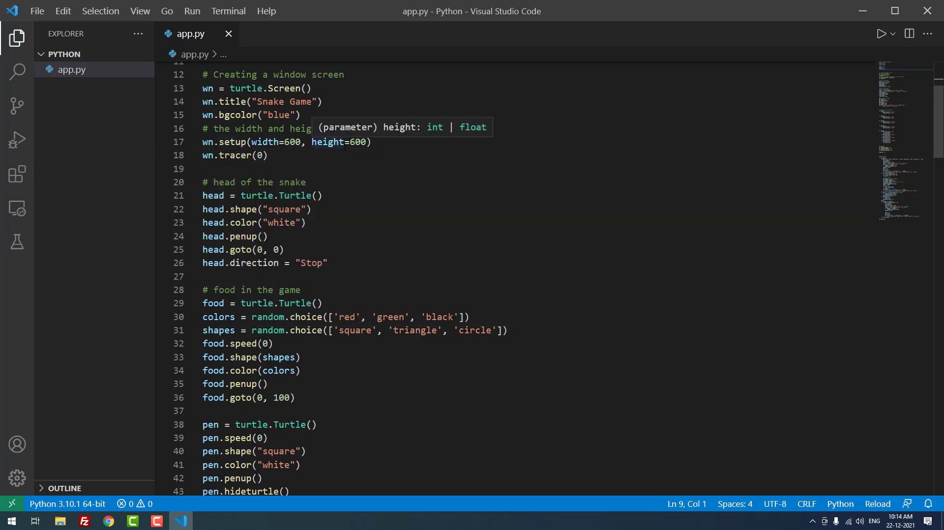
scroll("down", 3)
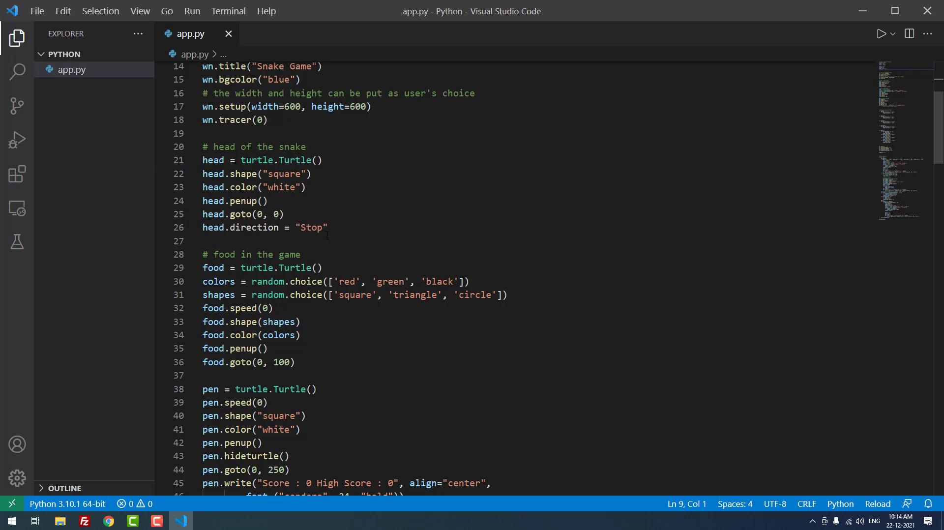
scroll("down", 3)
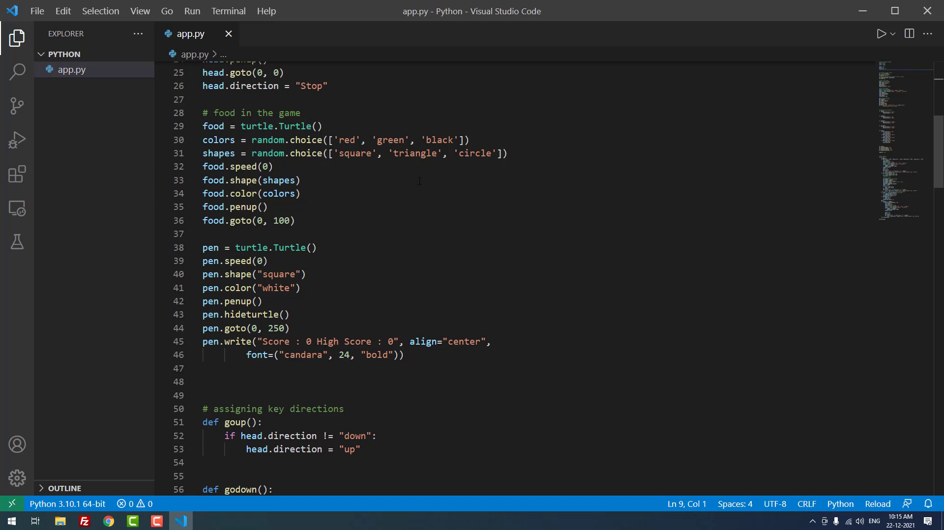
mouse_move(332, 183)
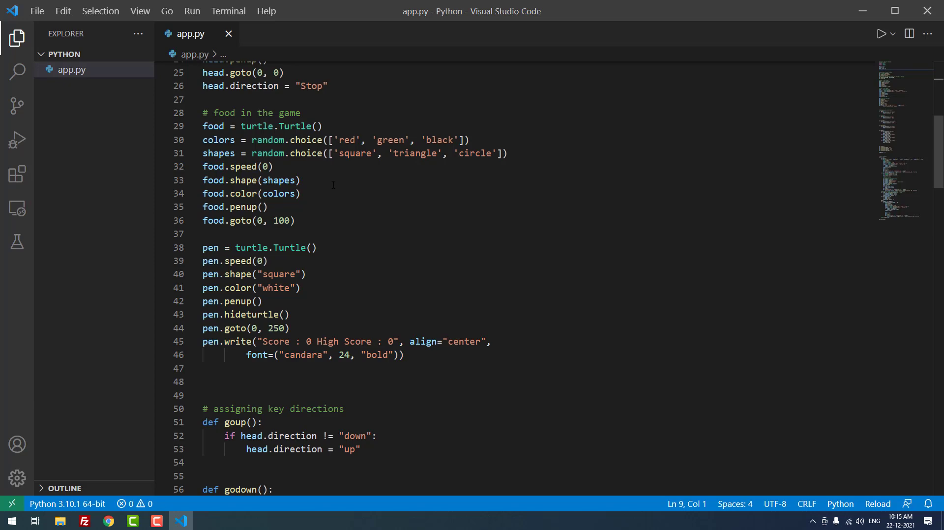
scroll("down", 3)
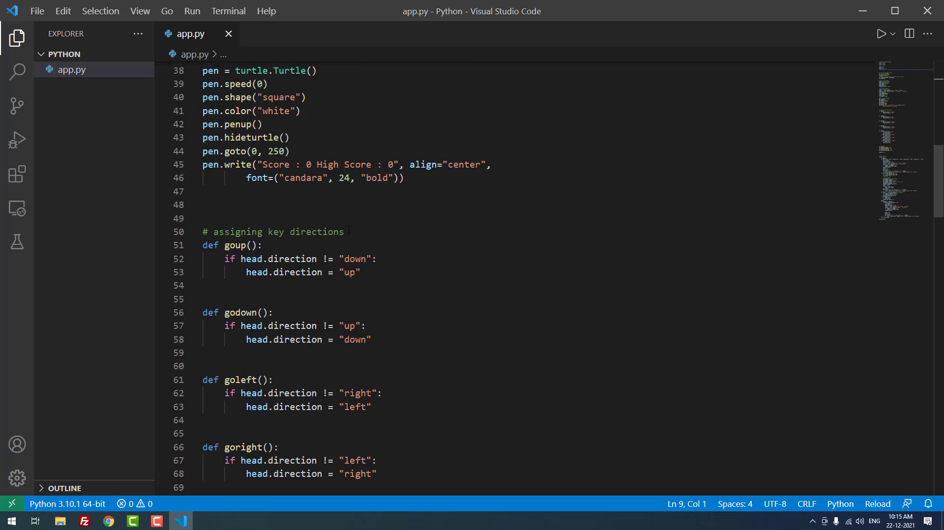
scroll("down", 3)
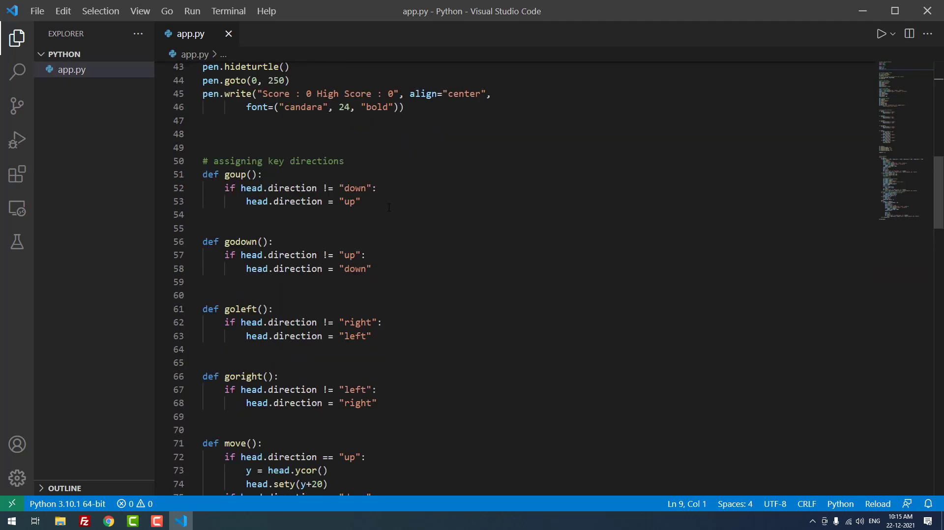
scroll("down", 3)
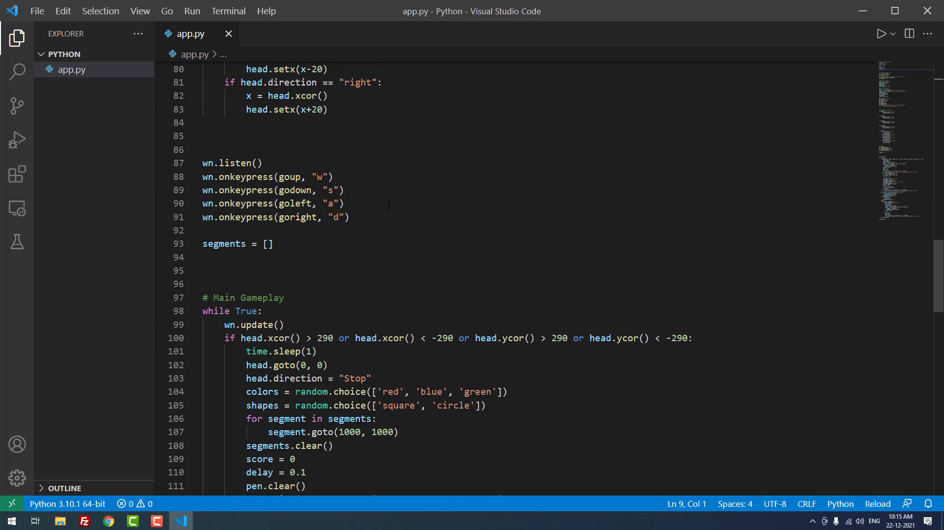
scroll("down", 3)
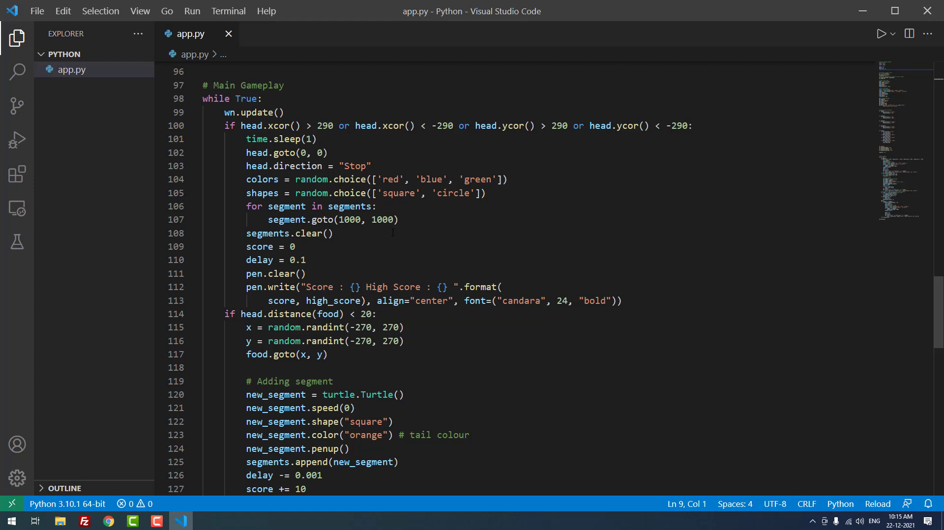
scroll("down", 3)
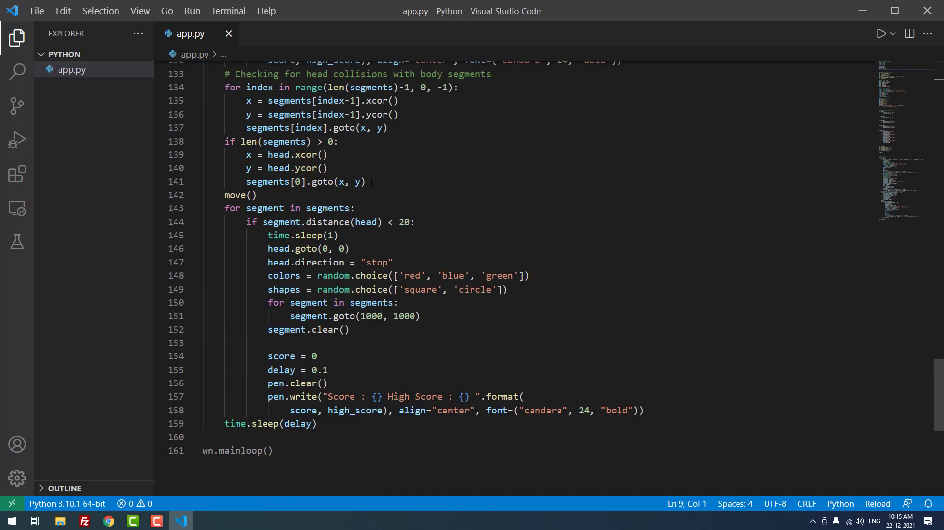
scroll("down", 3)
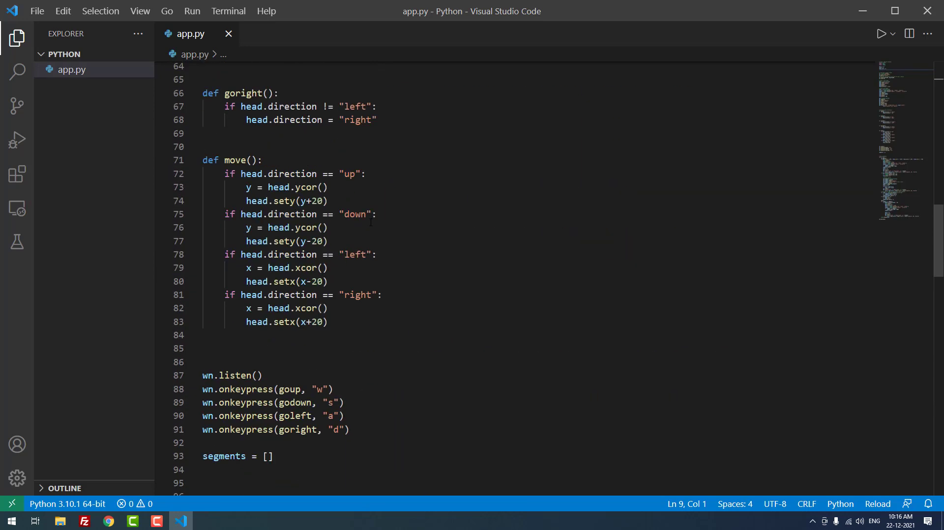
Step: Switch back to the Coding Diksha snake game article in Chrome
left_click(108, 521)
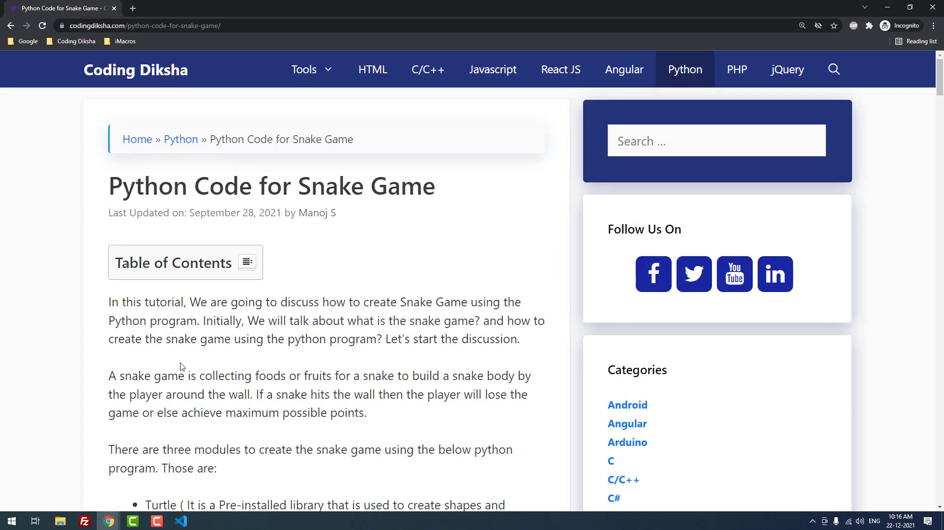
mouse_move(351, 302)
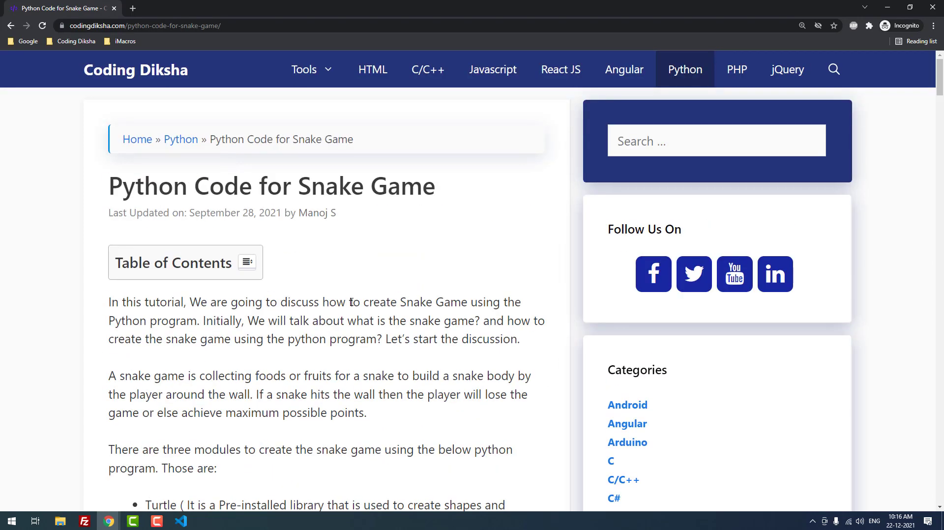
mouse_move(561, 259)
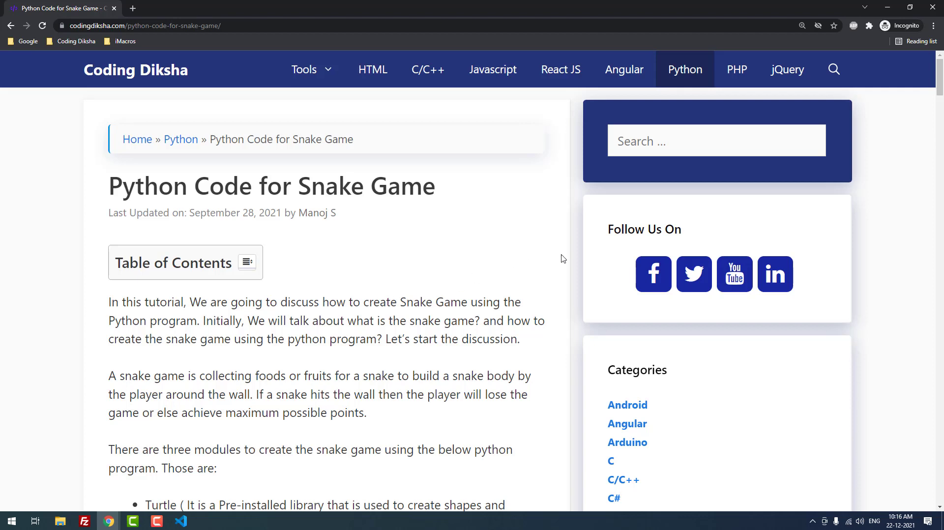
mouse_move(652, 259)
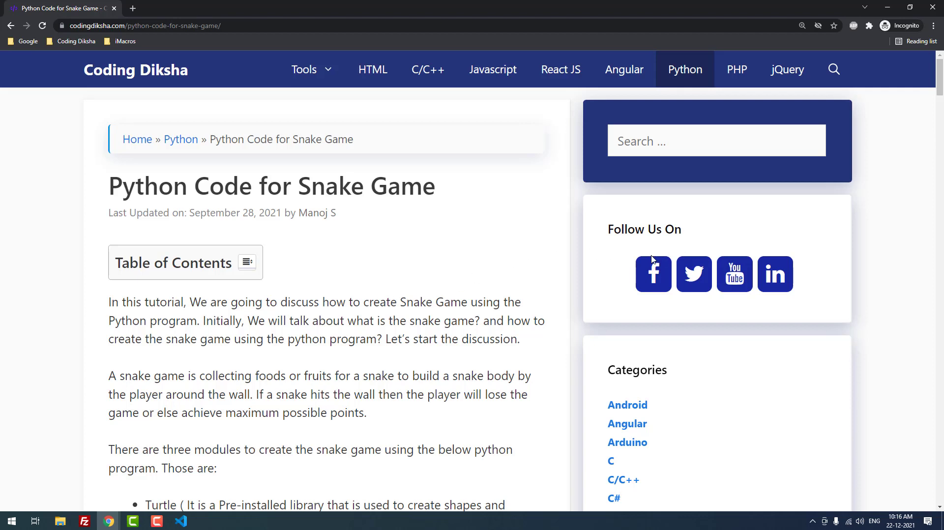
mouse_move(800, 232)
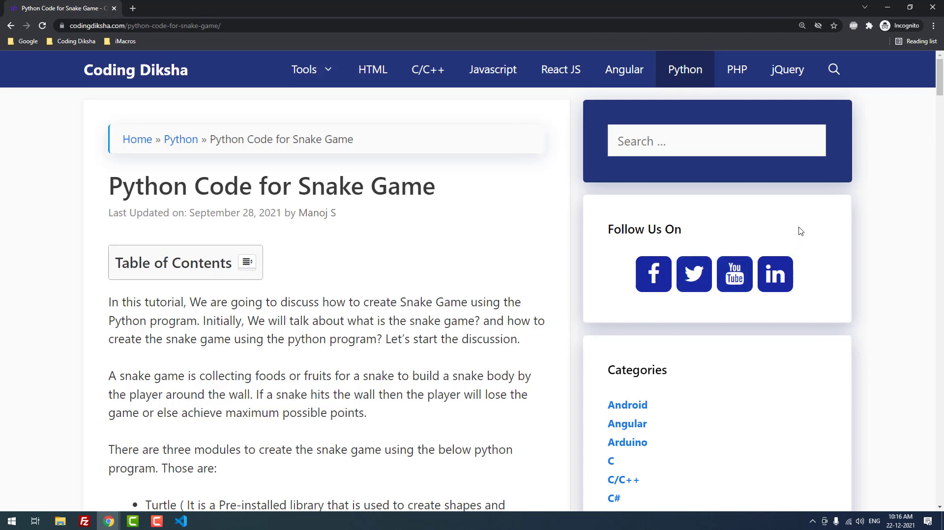